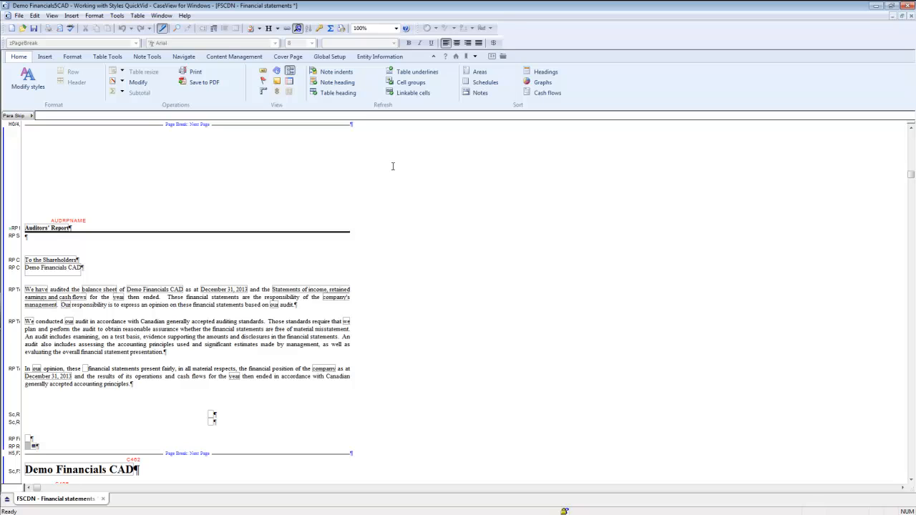
mouse_move(325, 259)
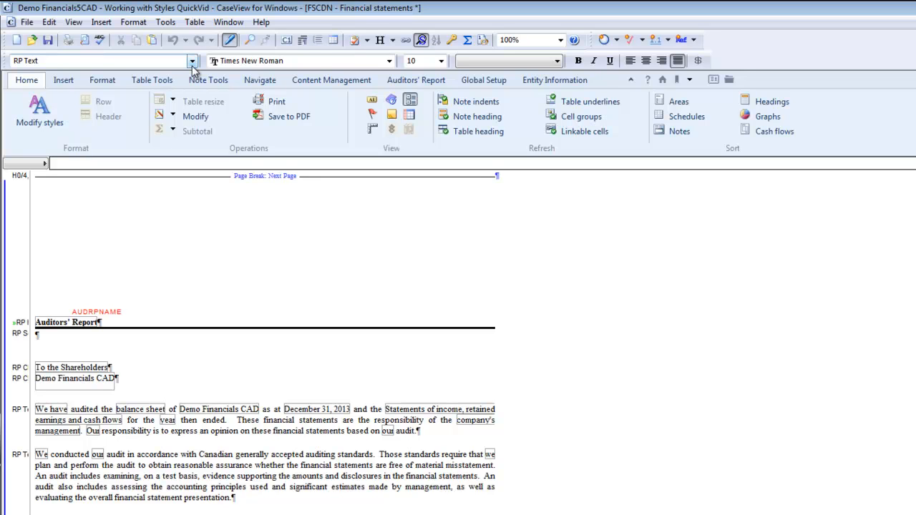
- Jump to the Balance Sheet via Quick Links and select the Assets title cell
click(372, 408)
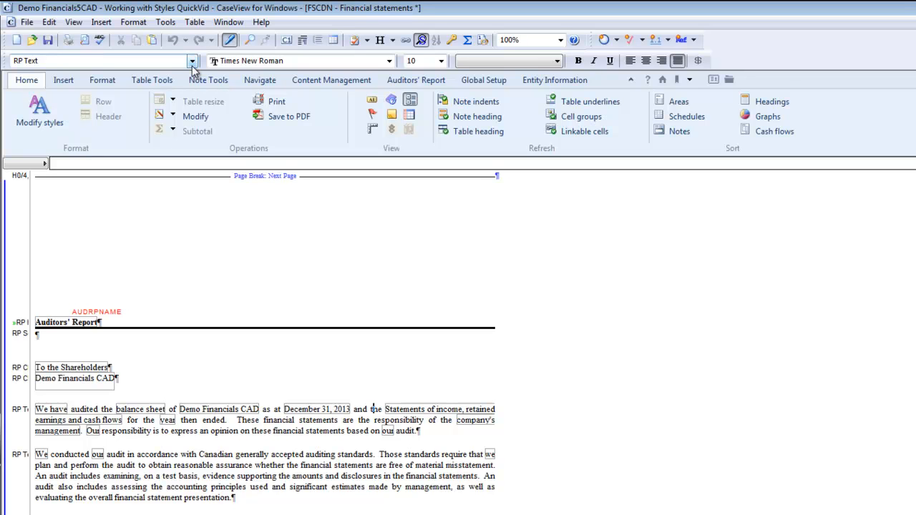
click(102, 79)
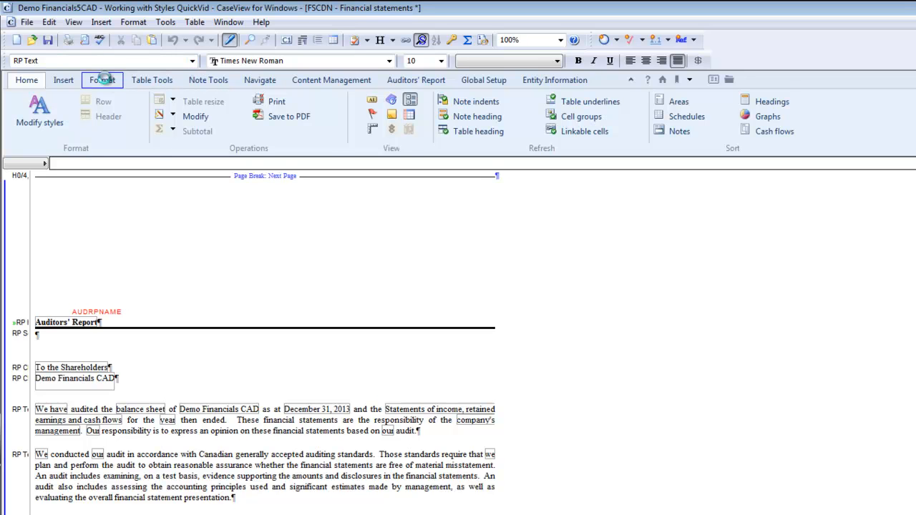
click(102, 80)
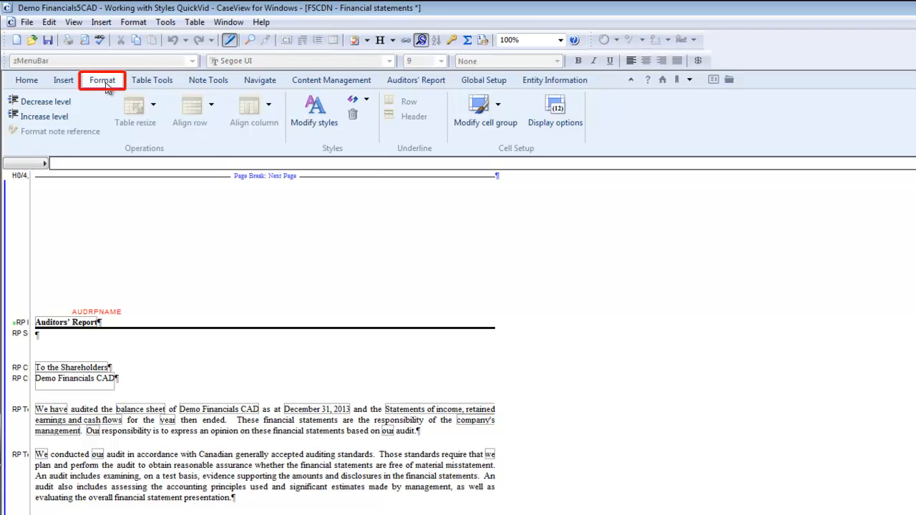
click(683, 79)
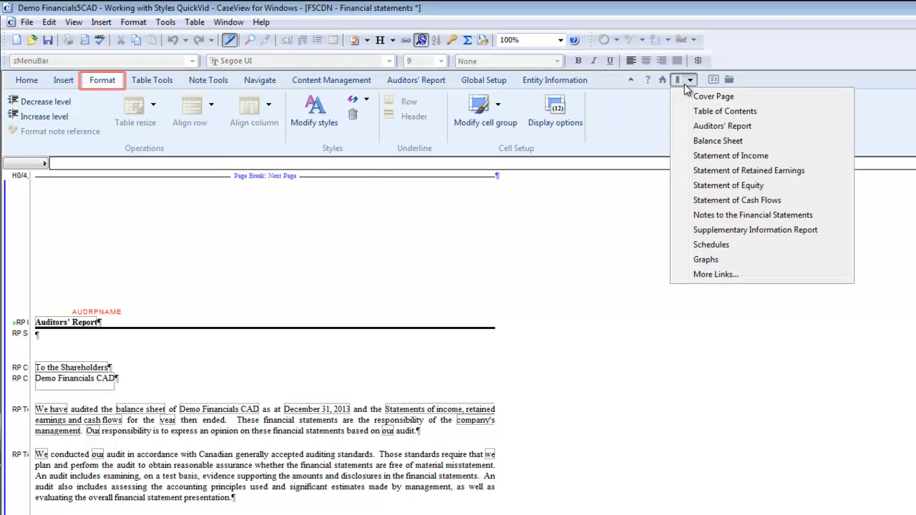
mouse_move(718, 140)
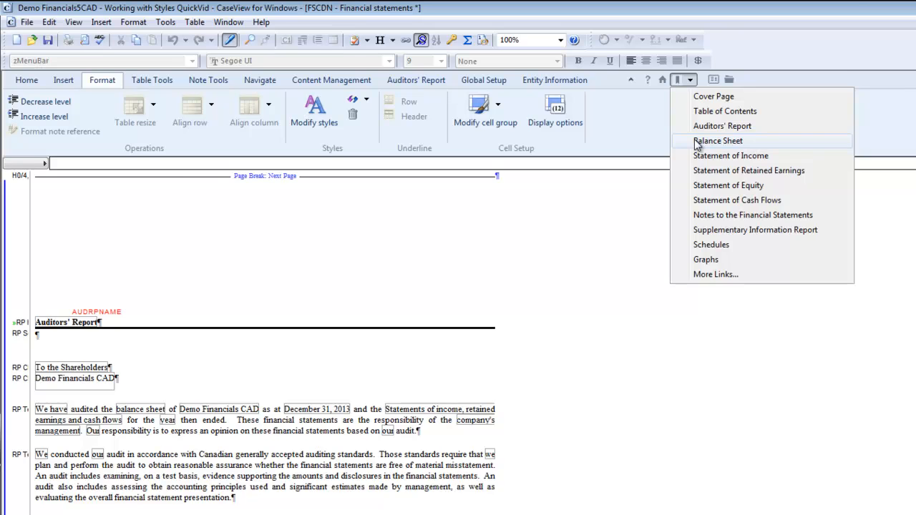
click(718, 141)
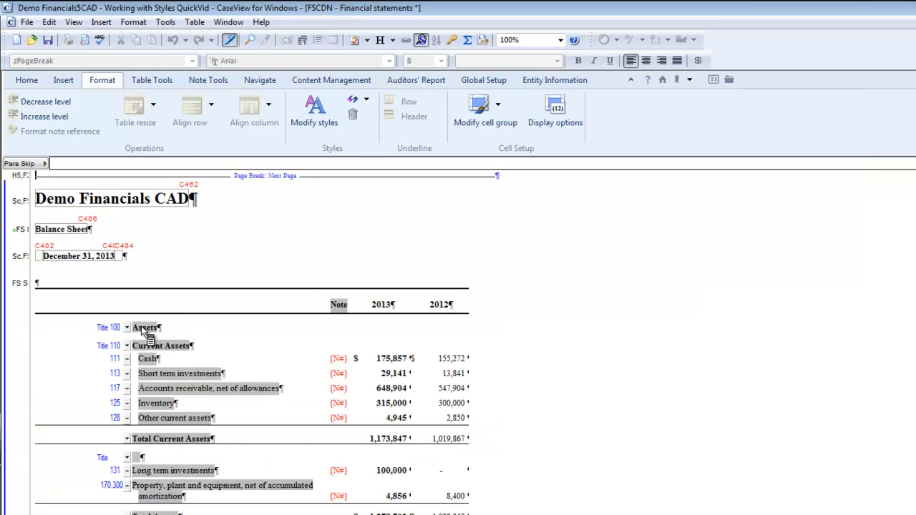
click(146, 327)
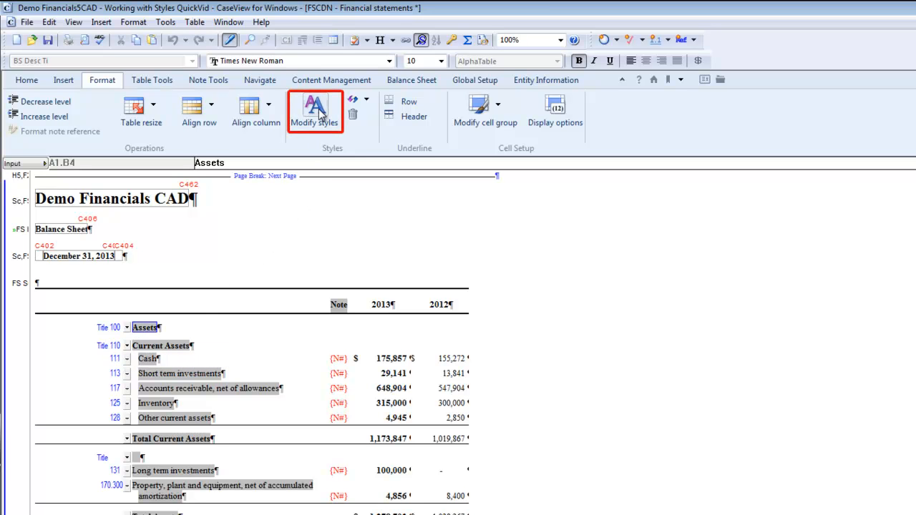
- From Modify styles, reach the Style Sheet properties and start editing the BS Desc Ti style
click(314, 111)
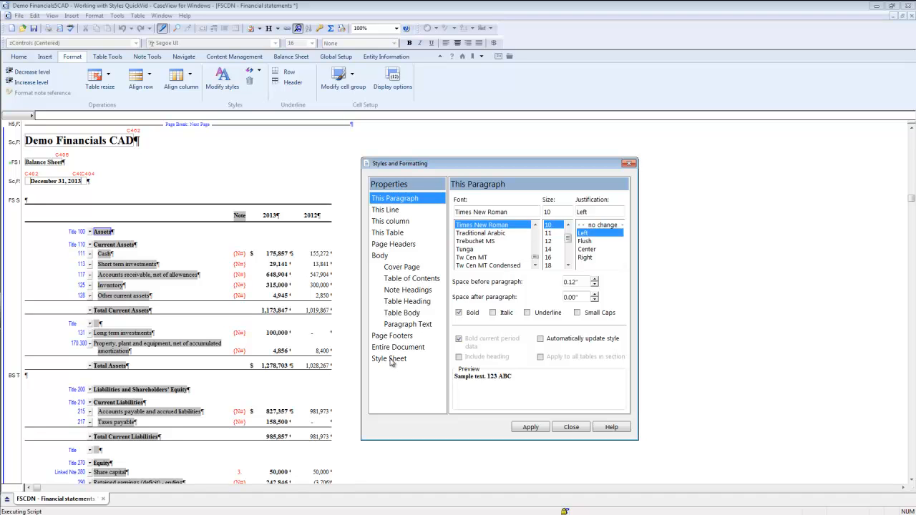
click(389, 359)
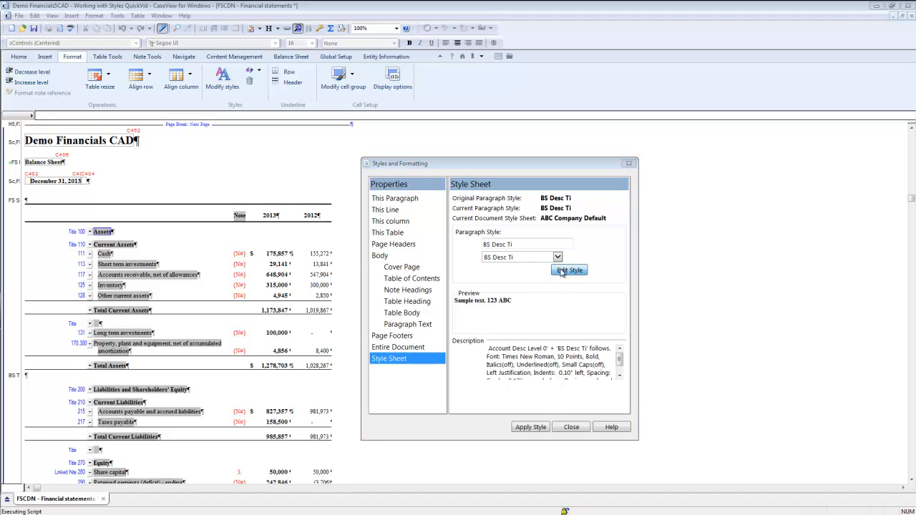
click(569, 270)
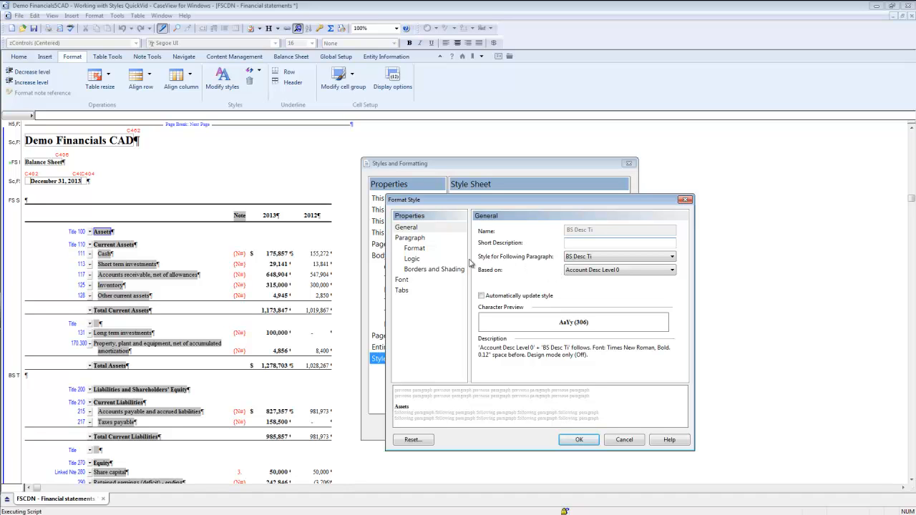
- Make the BS Desc Ti style centered, underlined and red
click(415, 248)
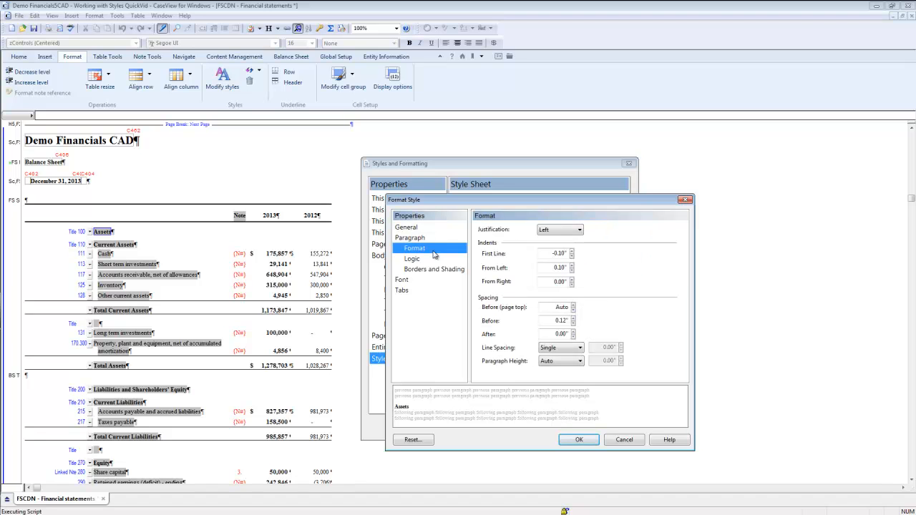
click(578, 229)
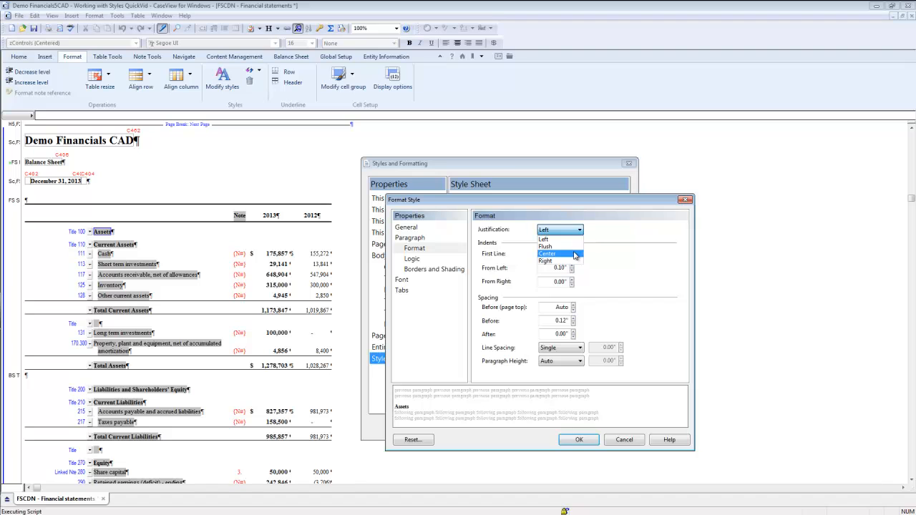
click(546, 254)
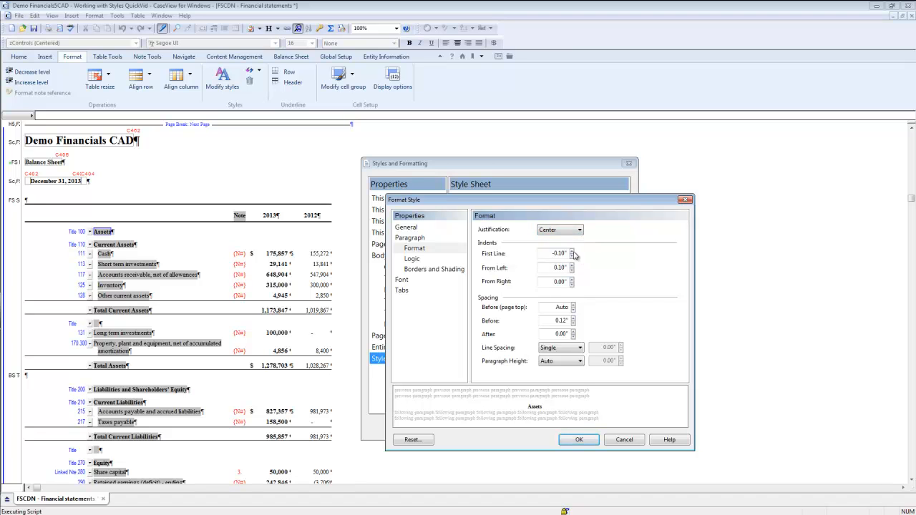
click(402, 279)
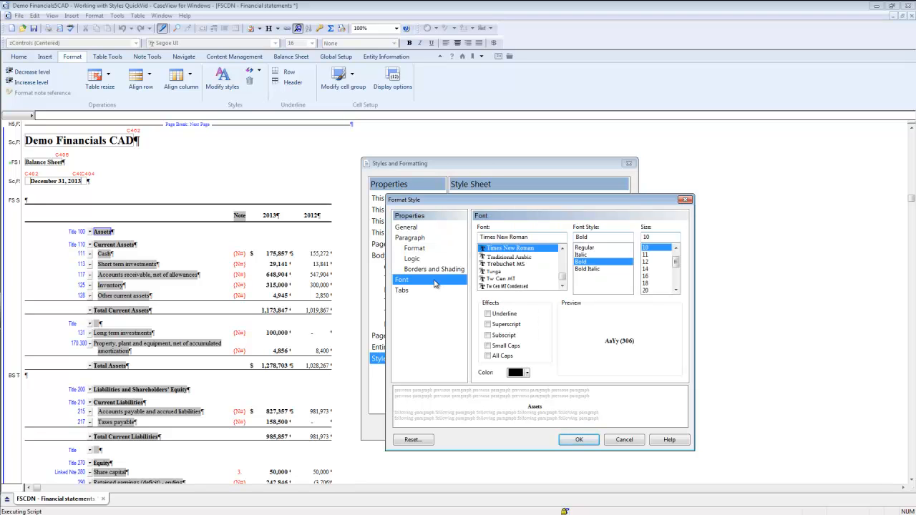
click(488, 313)
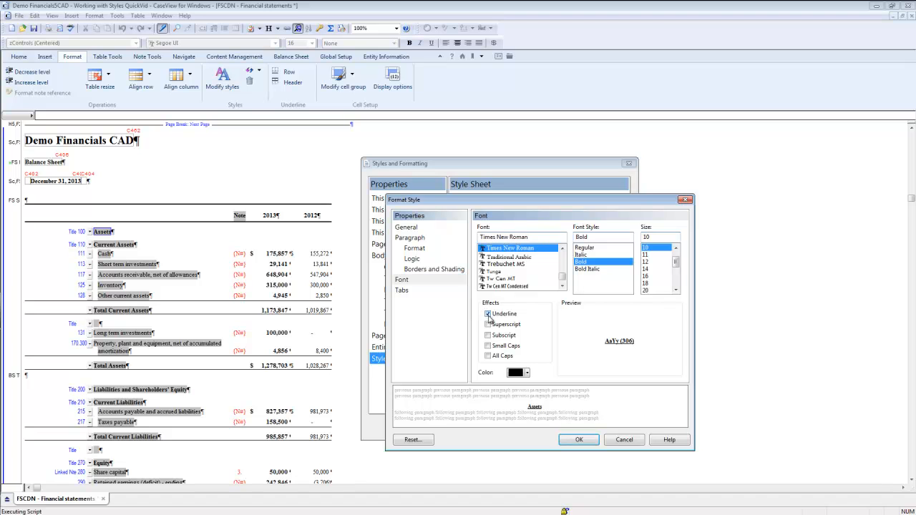
click(527, 372)
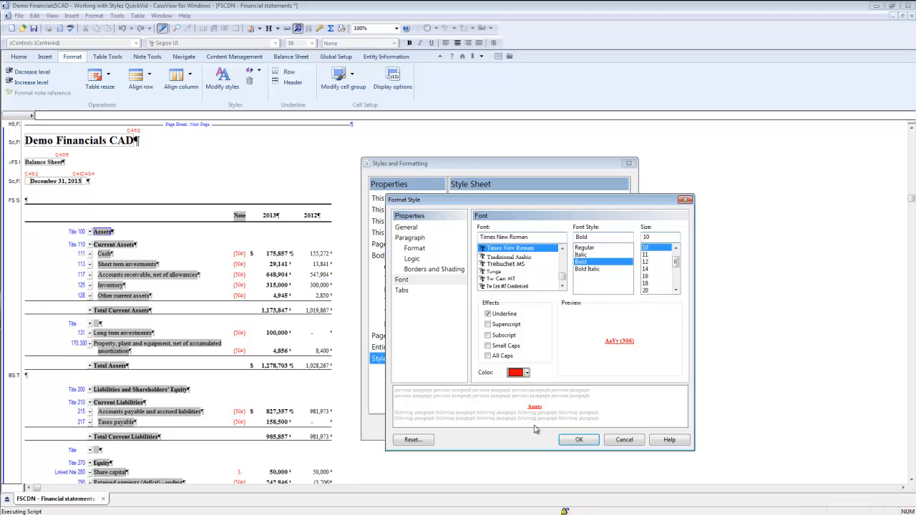
- Confirm the style changes and close the Styles and Formatting dialog
click(579, 440)
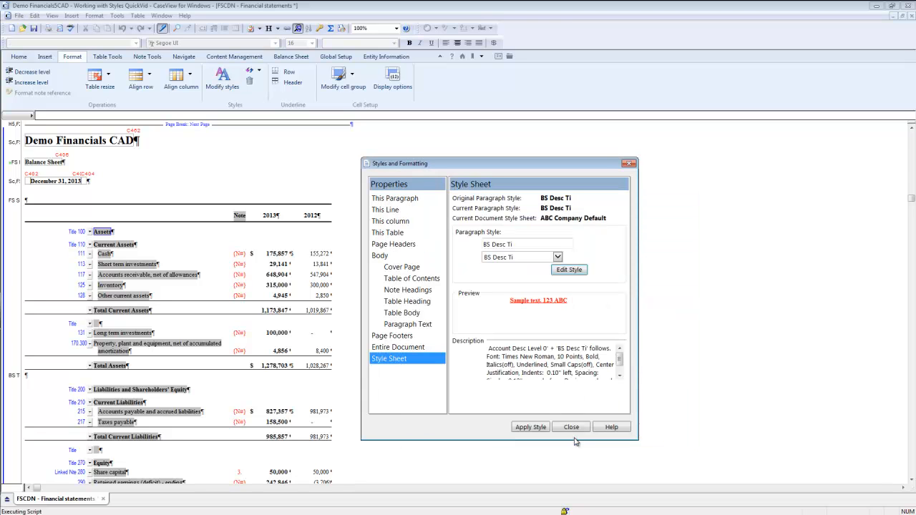
click(530, 427)
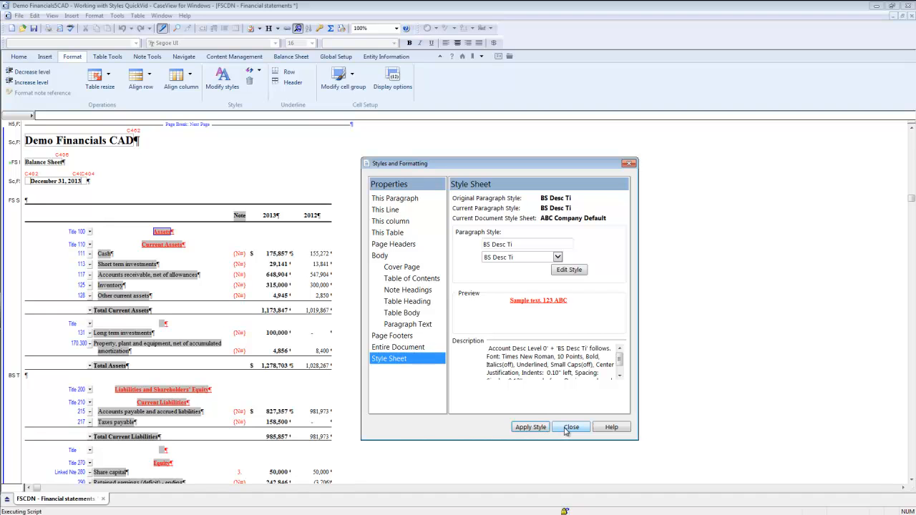
click(571, 426)
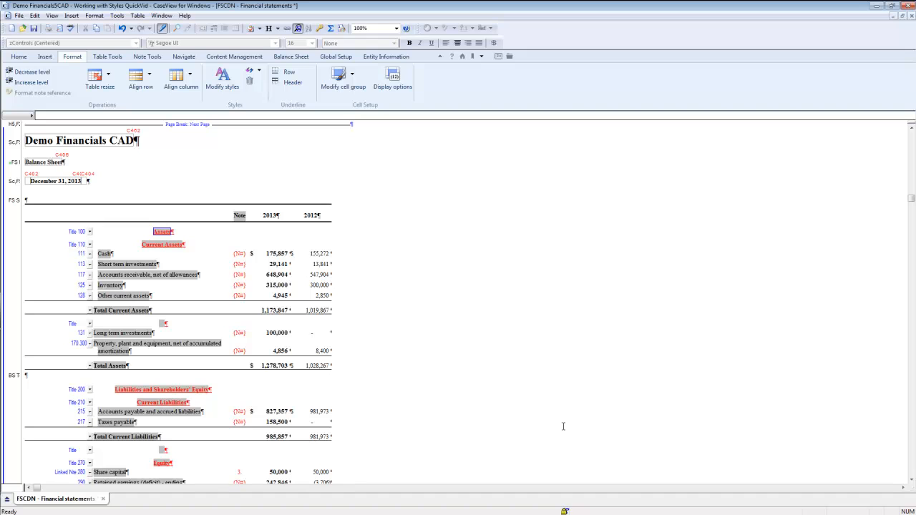
mouse_move(558, 422)
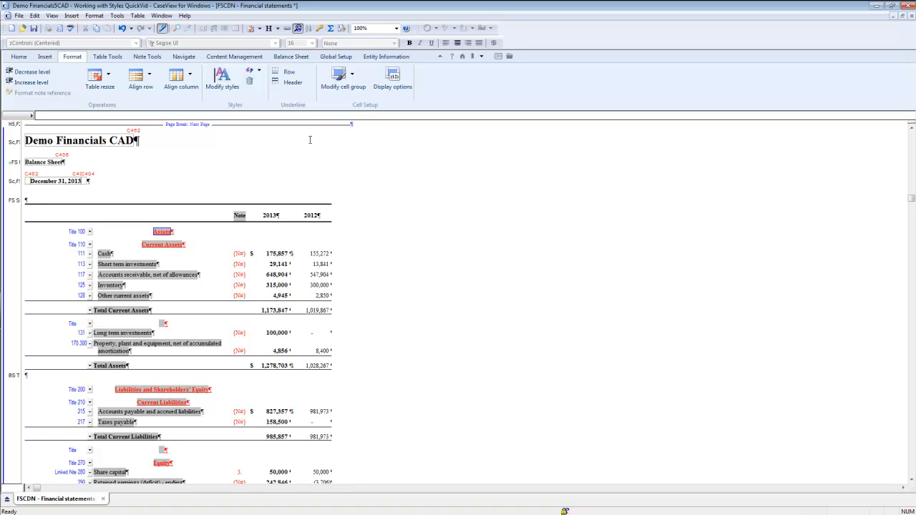
- Show the style sheet list with ABC Company Default and ABC Company Alternate
click(263, 71)
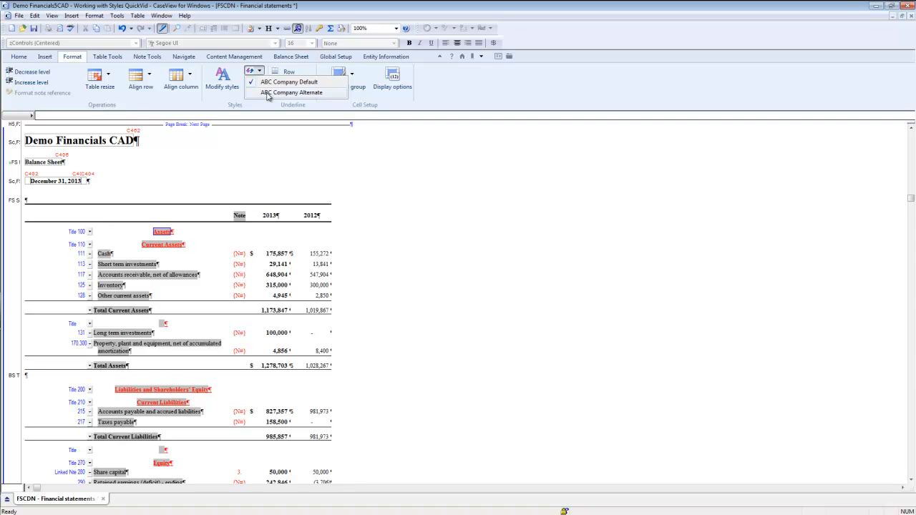
- Load the ABC Company Alternate style sheet, accepting the warning
click(291, 93)
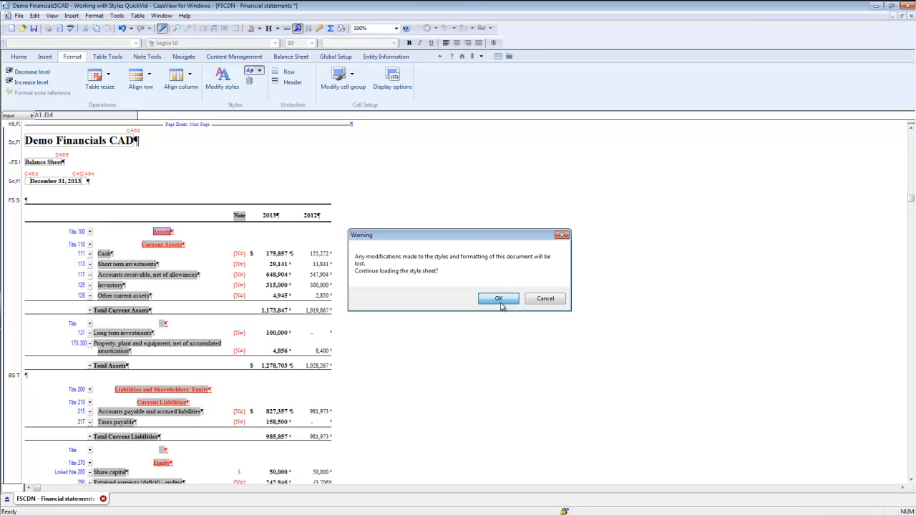
click(498, 298)
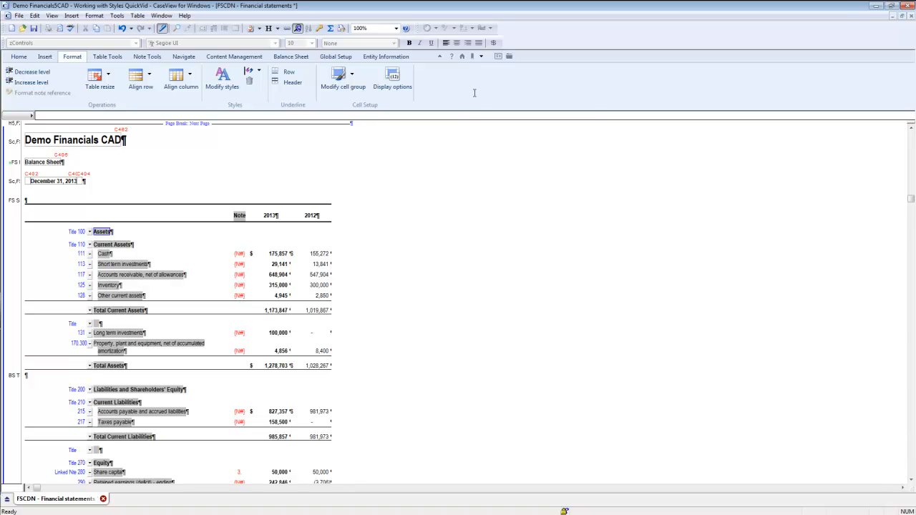
- Go to the Statement of Income and bring up style settings for the Cost of goods sold line
click(475, 57)
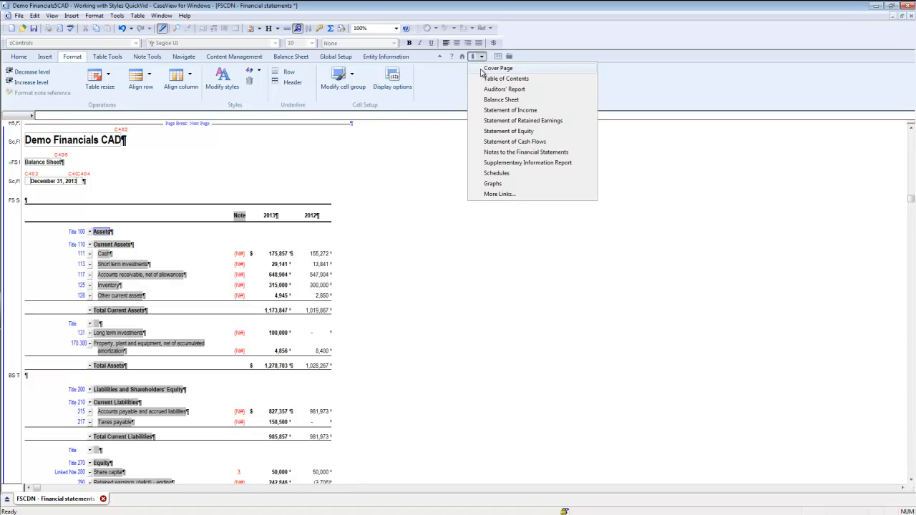
click(510, 110)
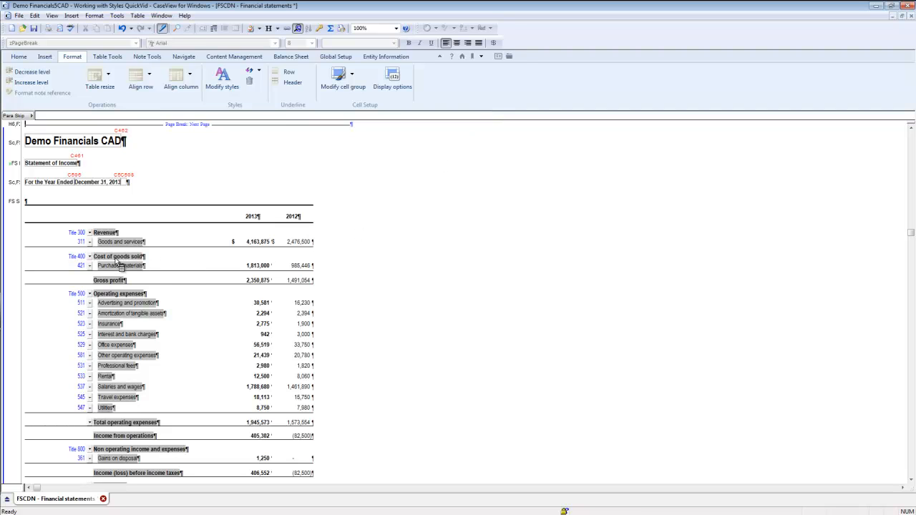
click(118, 256)
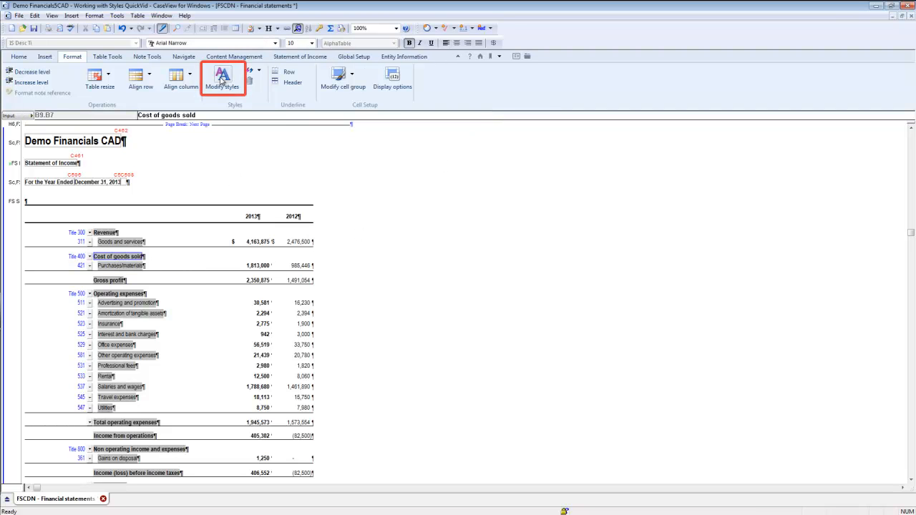
click(221, 77)
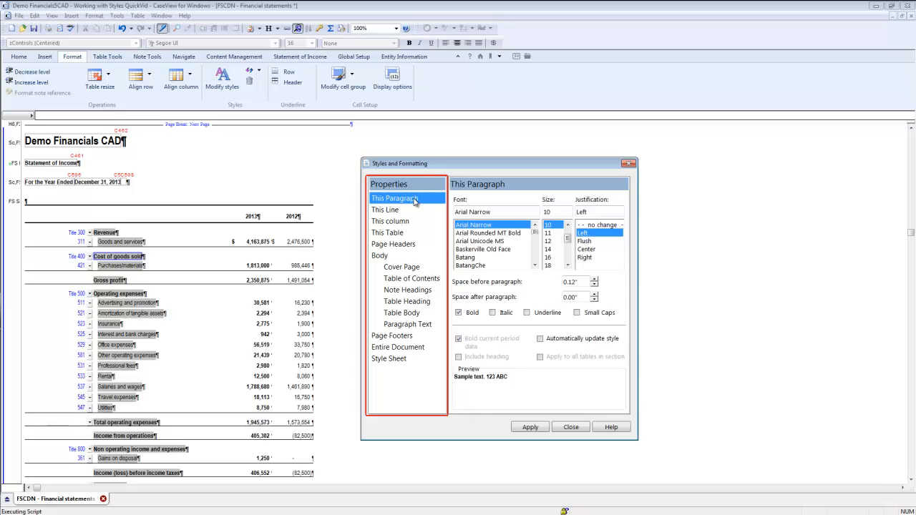
- Step through the Properties list to the column-level settings for the description column
click(398, 347)
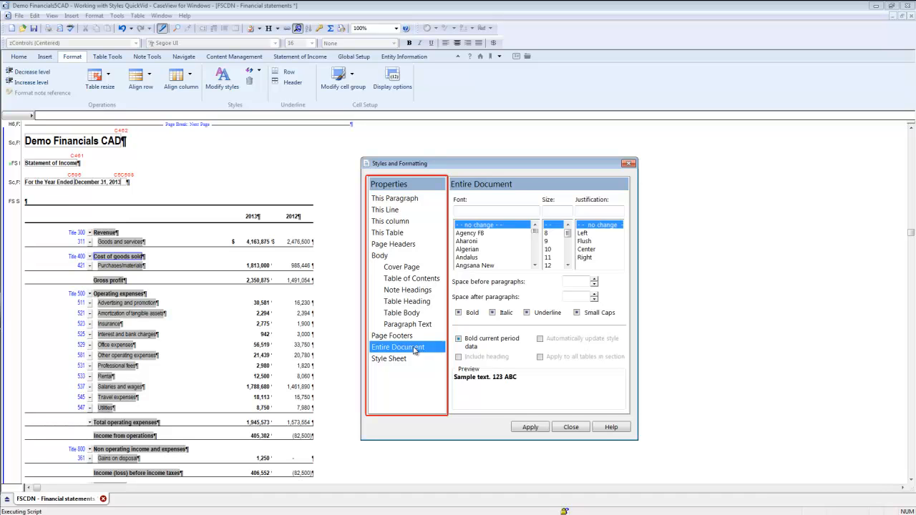
click(390, 220)
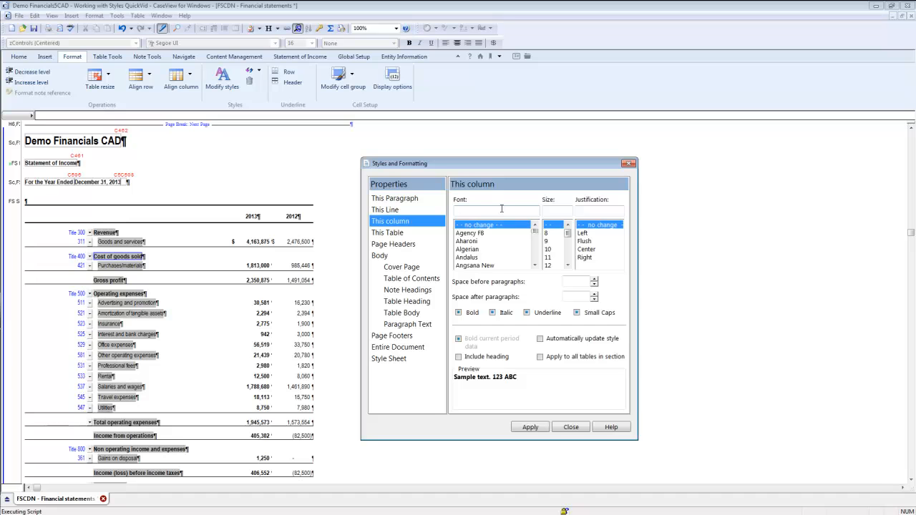
- Restyle the description column as Calibri 14 small caps with 0.20/0.10 spacing, apply and close
text(ca)
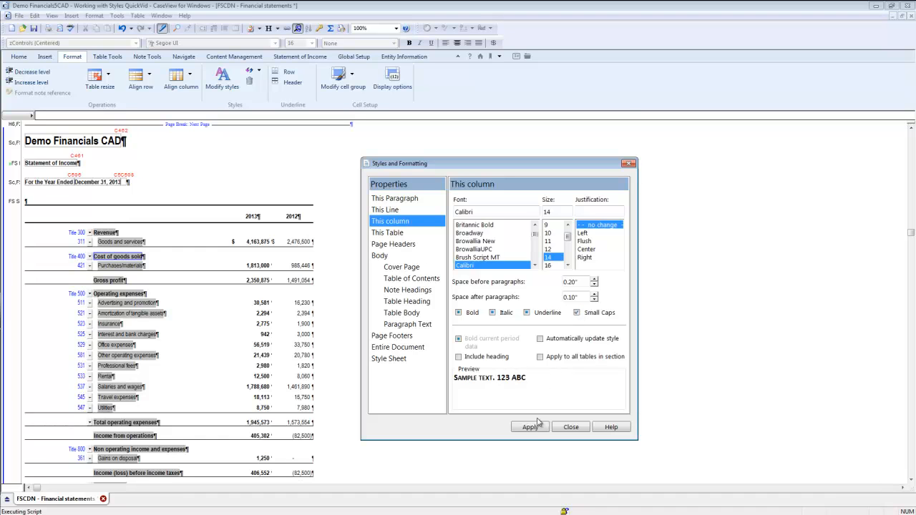
click(529, 427)
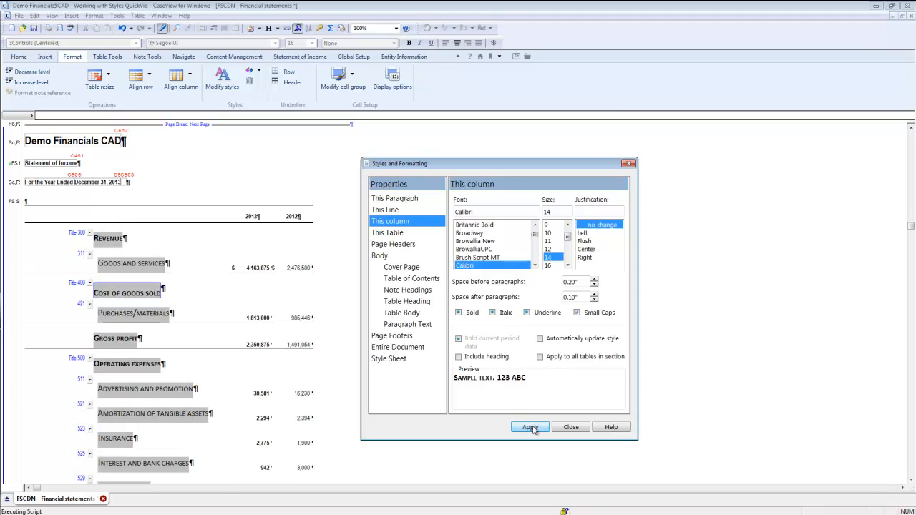
click(529, 427)
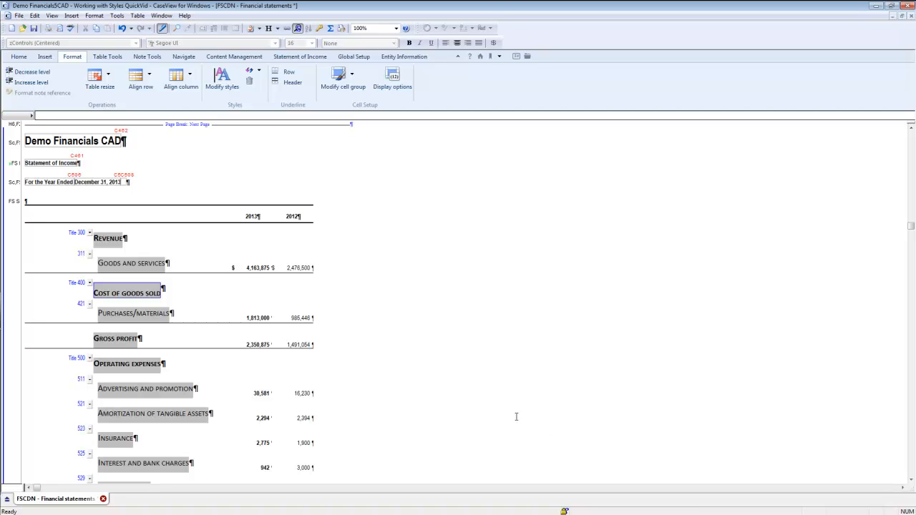
mouse_move(485, 404)
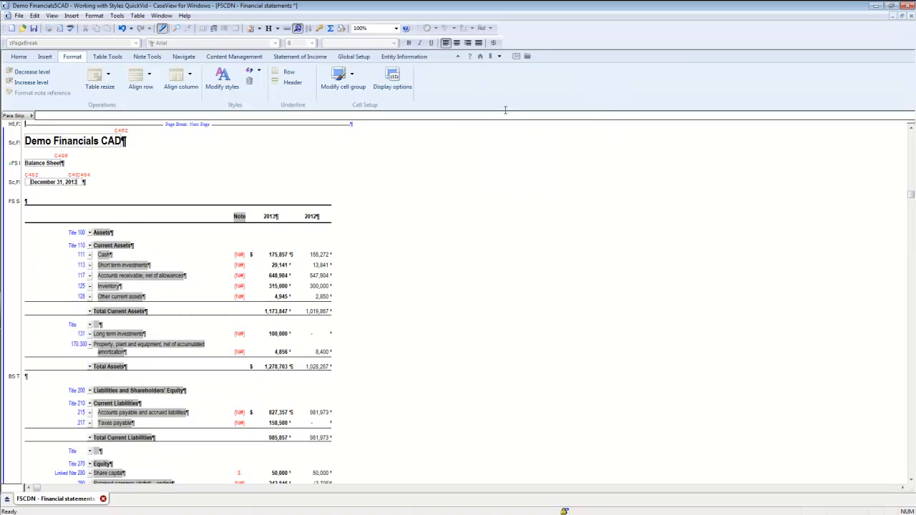
- Return to the Balance Sheet from the navigation dropdown
click(112, 246)
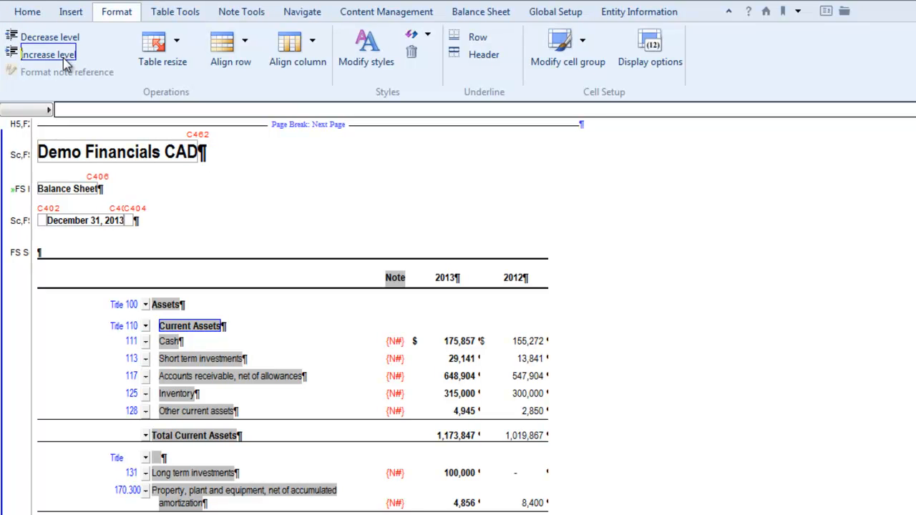
mouse_move(418, 35)
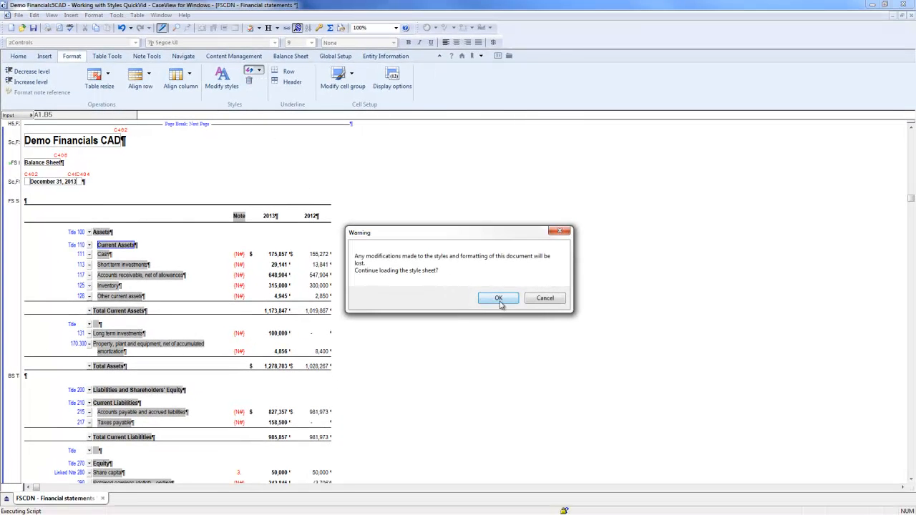
- Accept the warning to reload the style sheet, discarding the document's style modifications
click(498, 297)
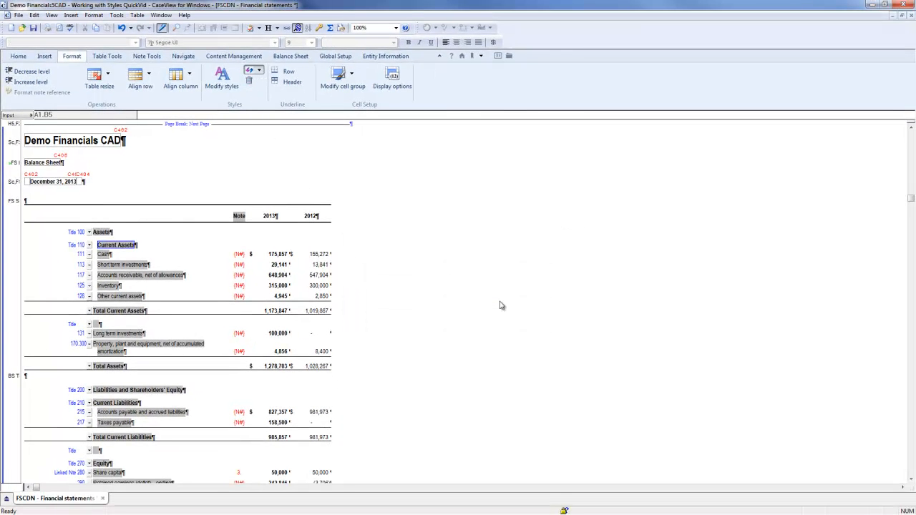